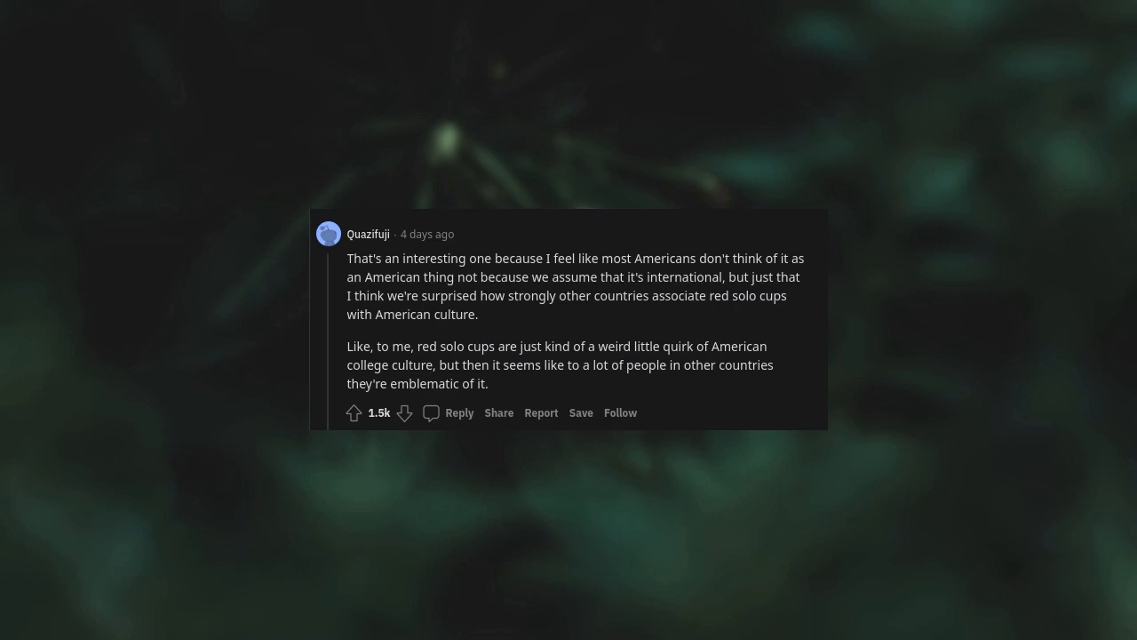
pyautogui.scroll(-3)
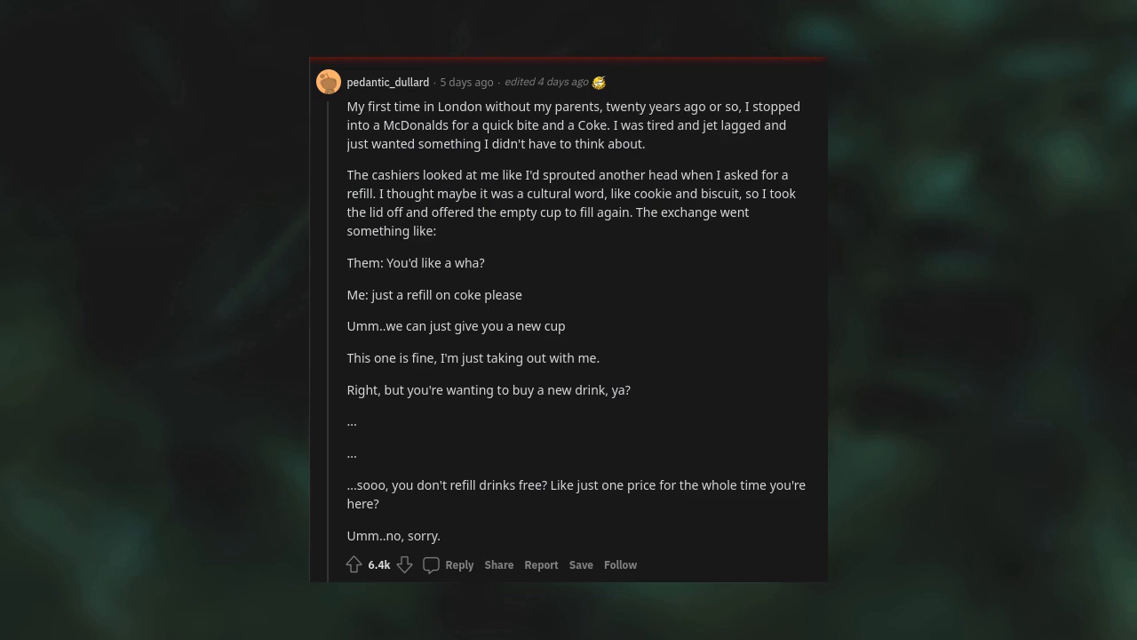
pyautogui.scroll(-3)
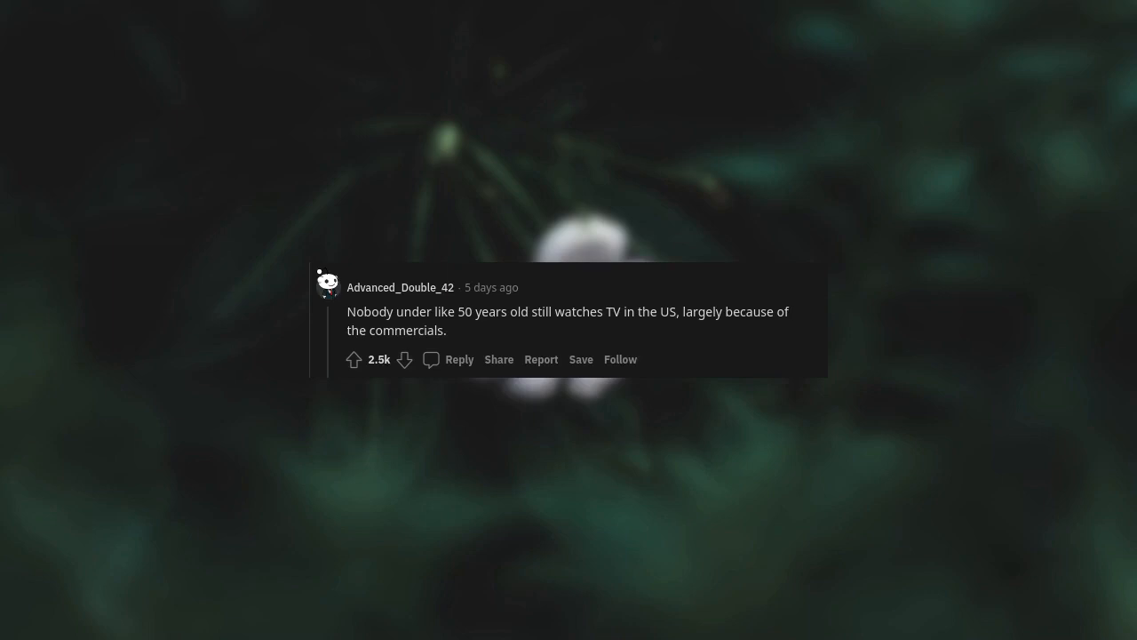
pyautogui.scroll(-3)
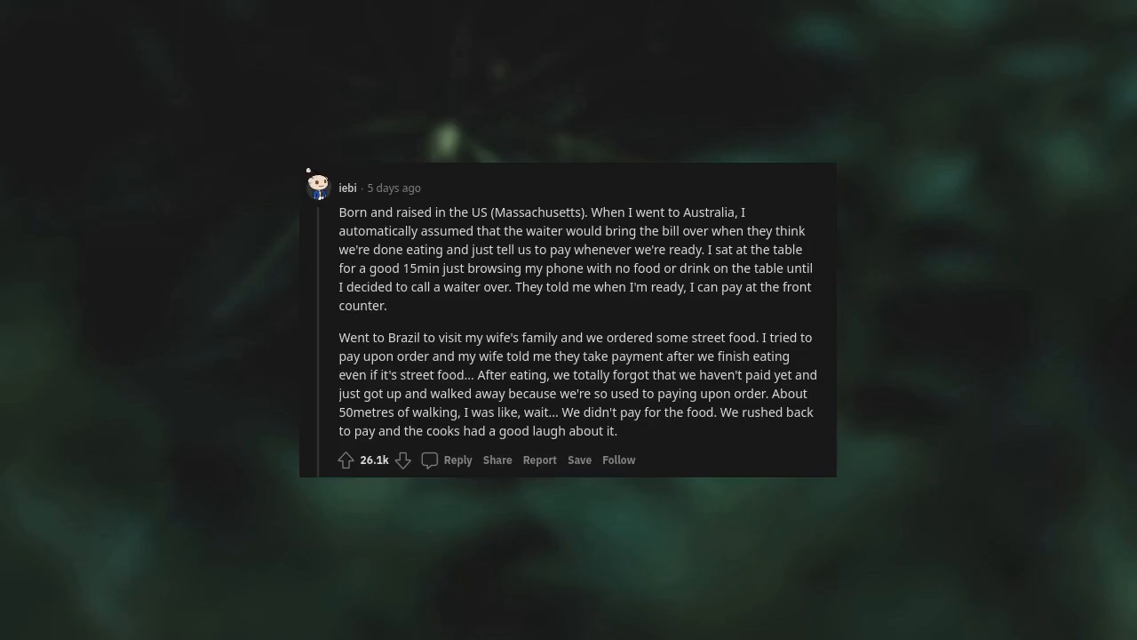